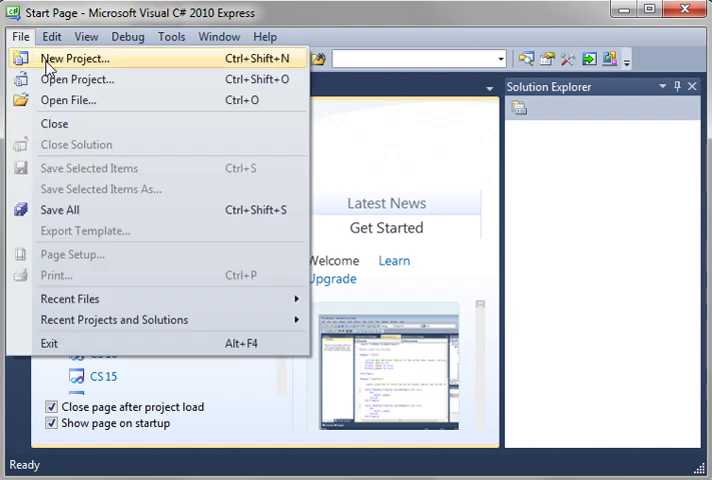
Create a new Console Application project, ConsoleApplication1, from the File menu.
click(72, 56)
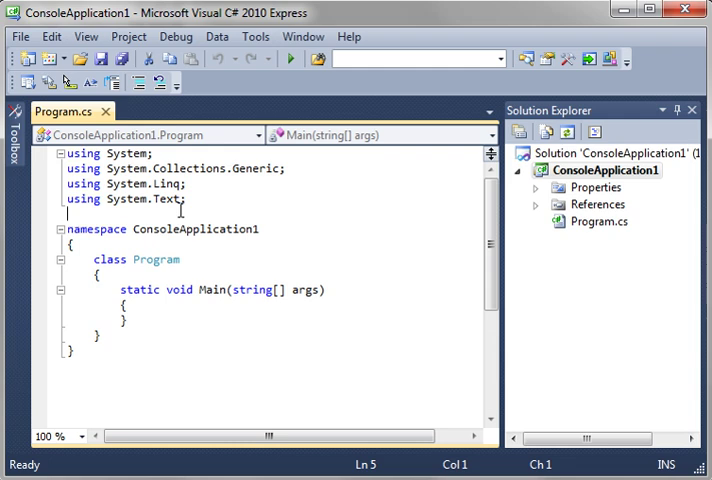
Begin a using System.IO directive on a new line below the existing usings.
key(Return)
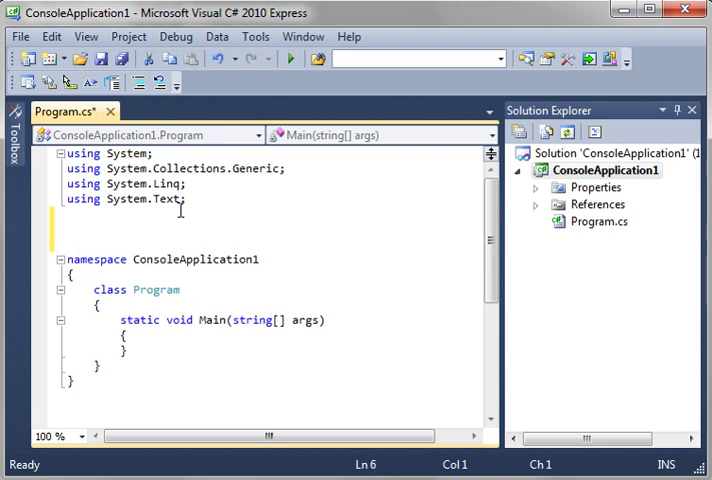
text(using)
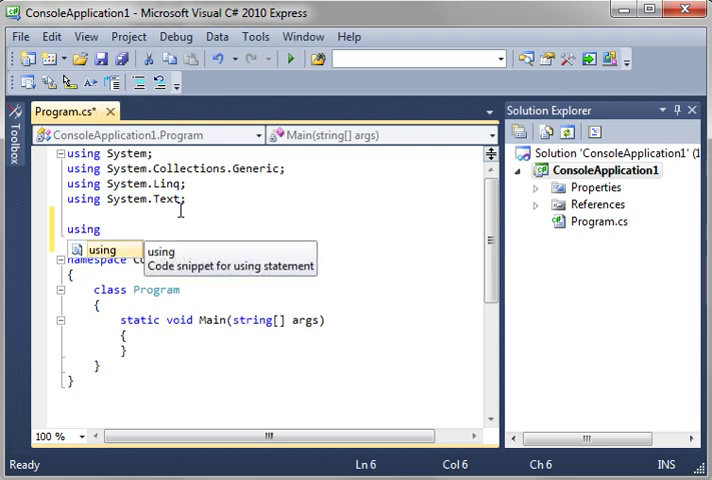
text(System)
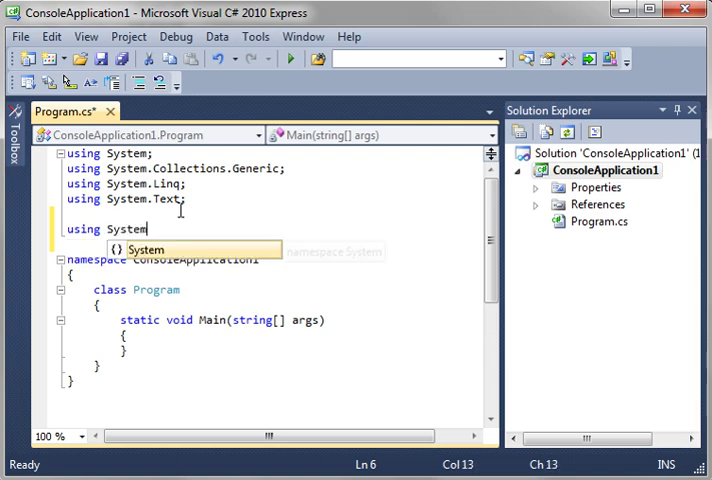
text(.)
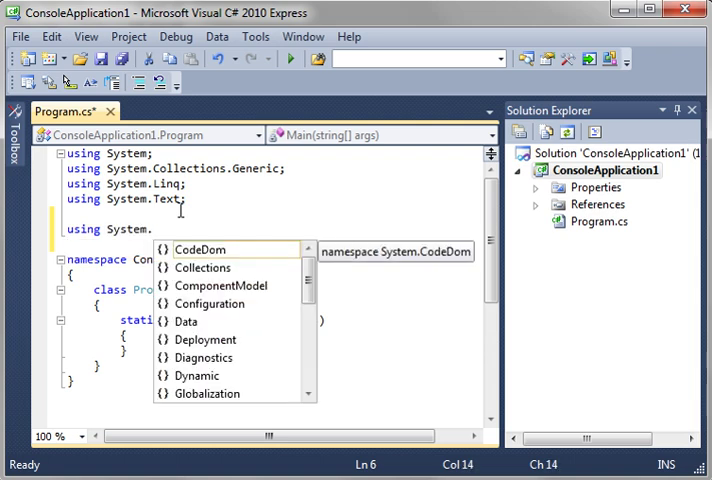
mouse_move(304, 272)
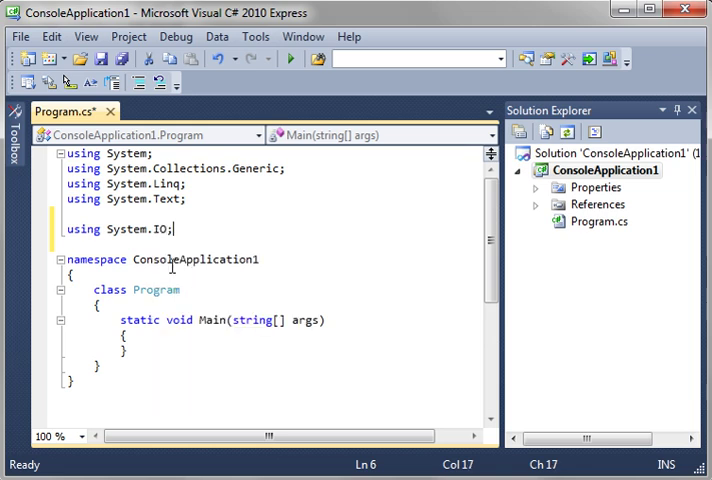
mouse_move(136, 228)
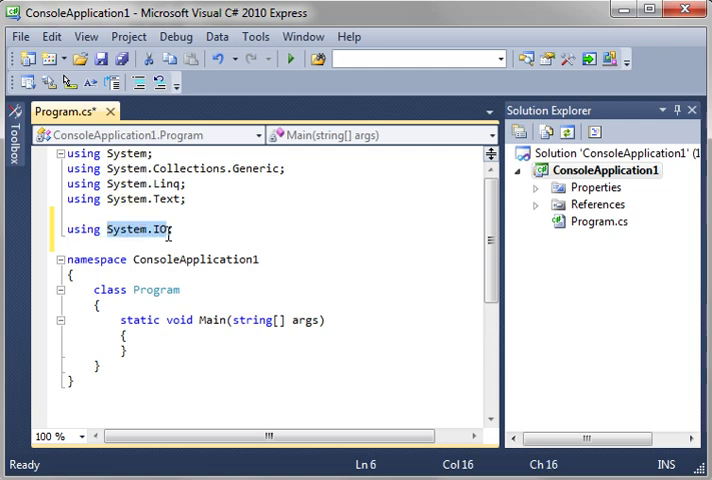
Browse the System.IO type list inside Main, then clear it and leave room above Main.
click(148, 348)
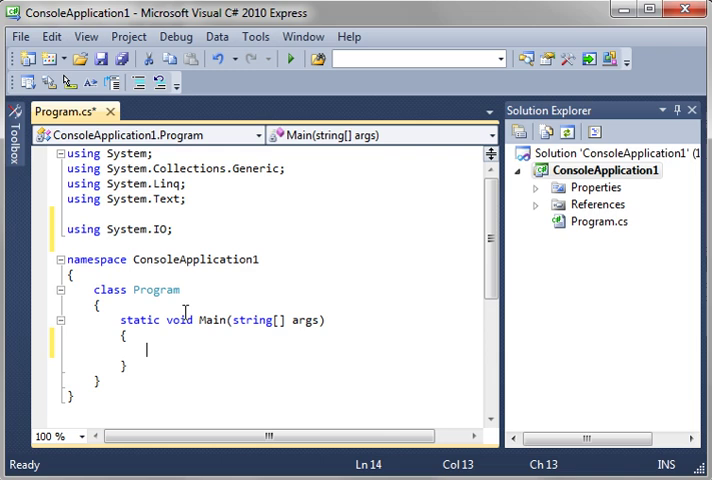
text(System.IO.)
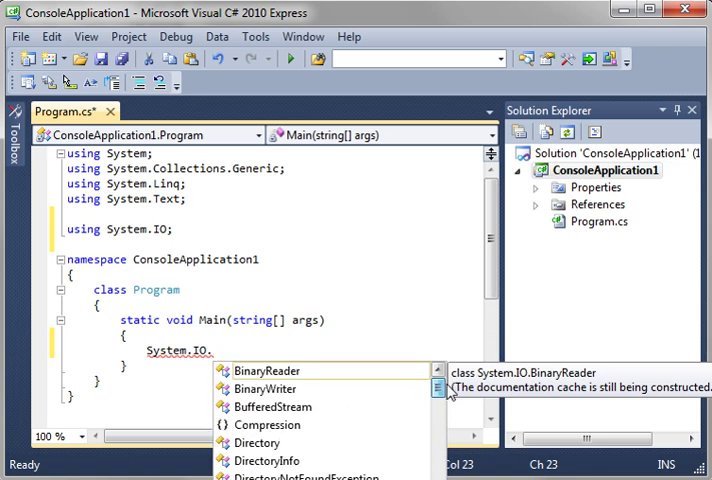
mouse_move(430, 408)
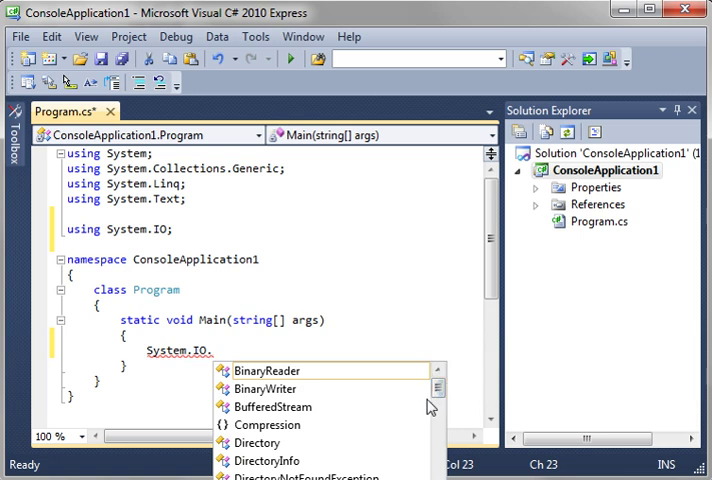
scroll(down, 3)
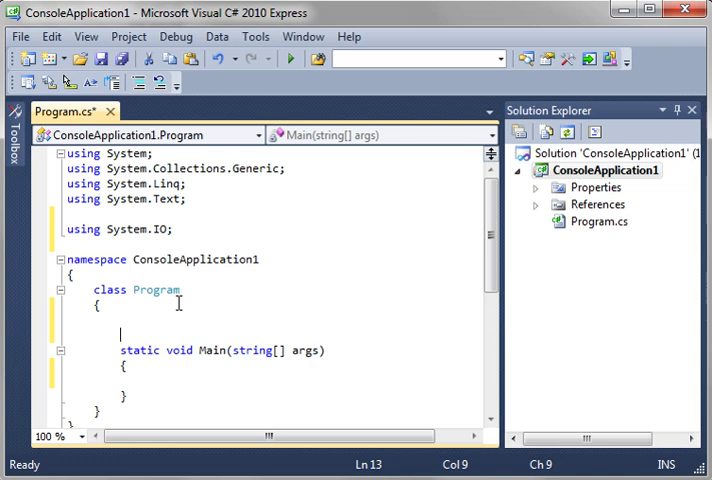
Declare empty static WriteFile(string Filename) and ReadFile(string Filename) methods above Main.
text(static void)
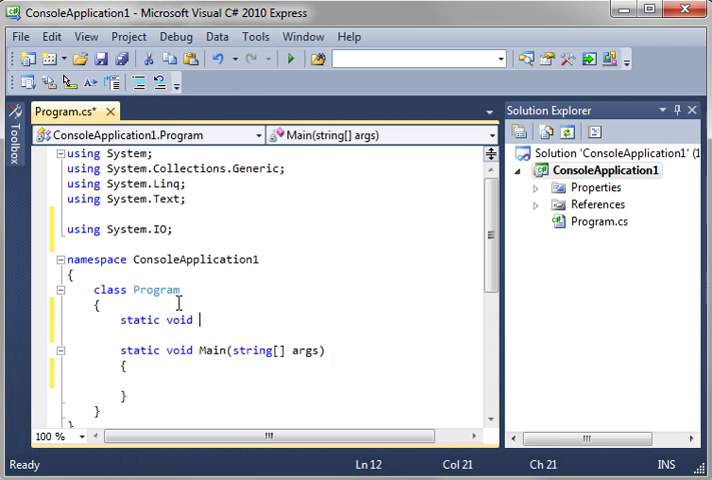
text(WriteFile(string Filename)
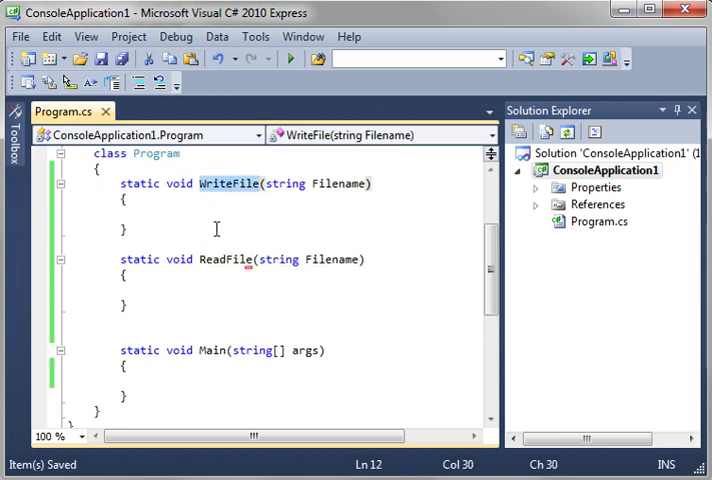
Declare string Filename = "E:\test\mydoc.txt" in Main and move the caret before its opening quote.
text(s)
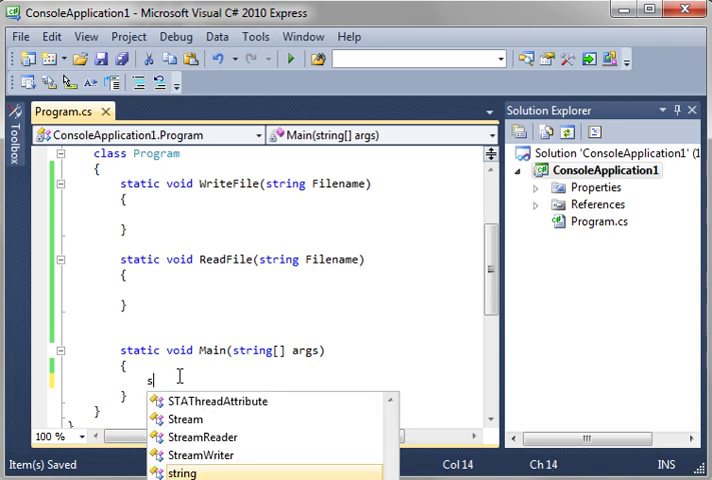
text(tring Filen)
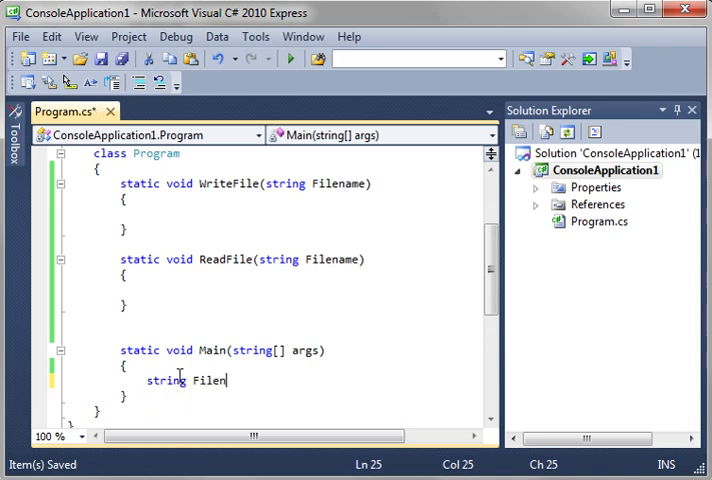
text(ame = "";)
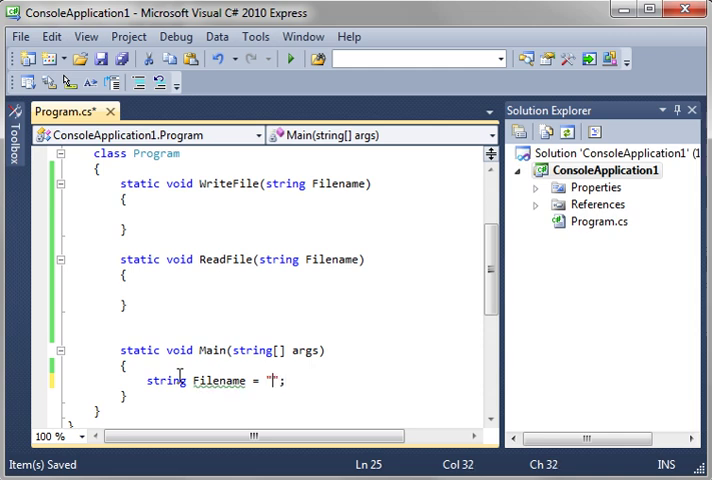
text(C:\)
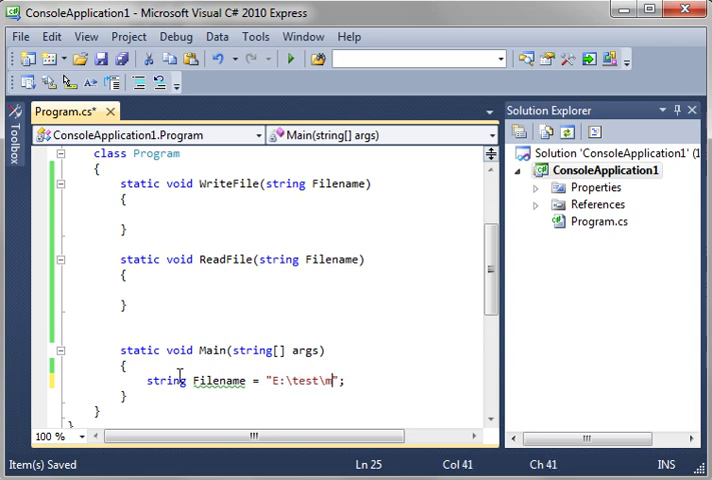
text(ydoc.txt)
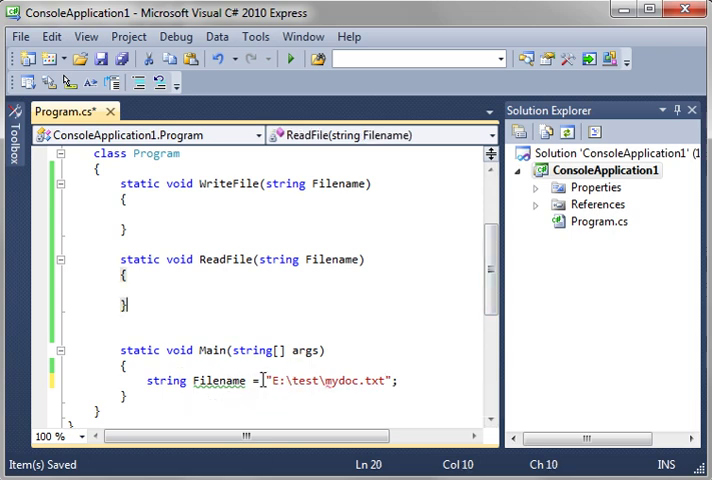
click(320, 380)
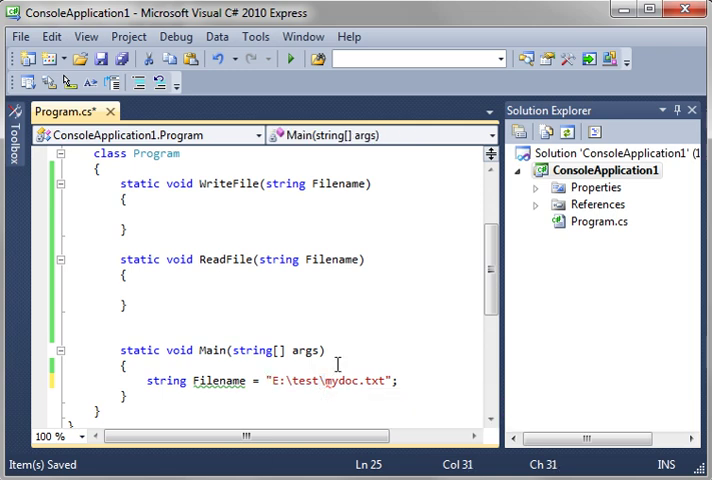
Prefix the path with @ to make it a verbatim string, pointing out its backslashes.
text(@)
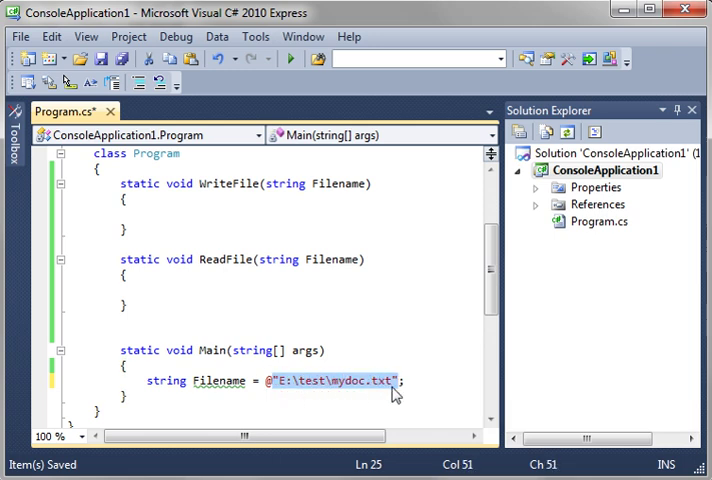
click(296, 380)
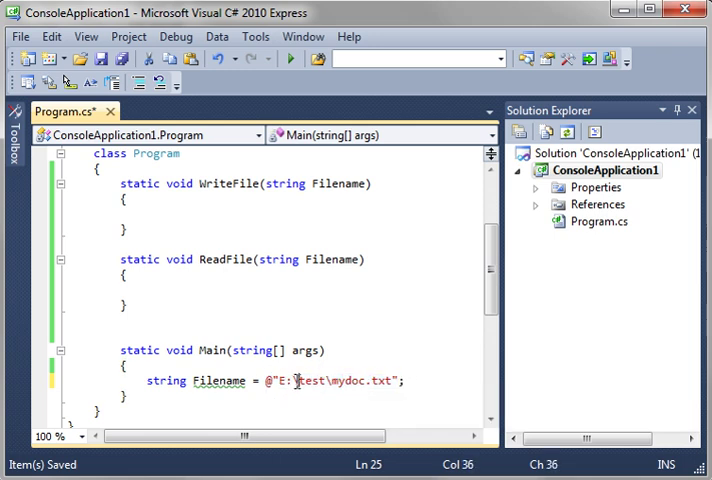
mouse_move(340, 380)
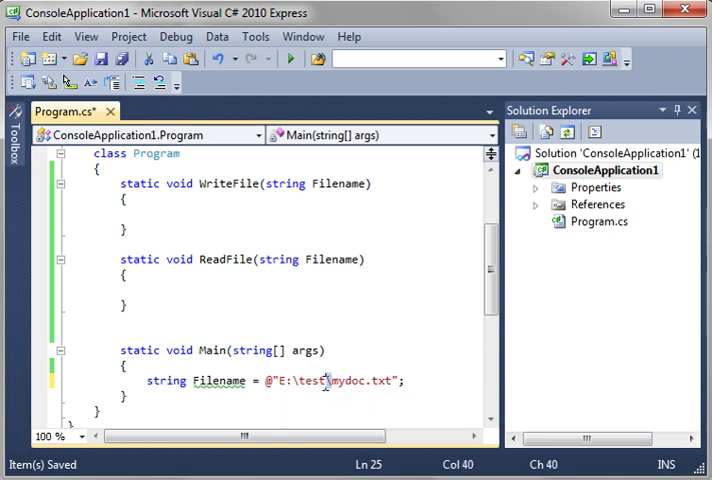
mouse_move(330, 390)
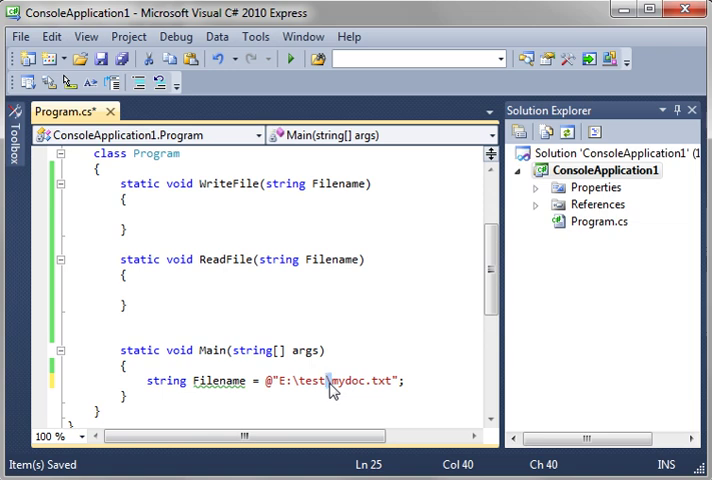
click(408, 380)
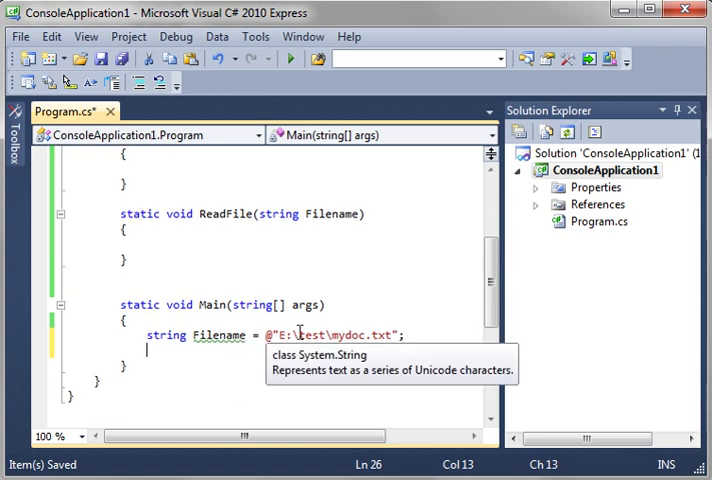
mouse_move(240, 354)
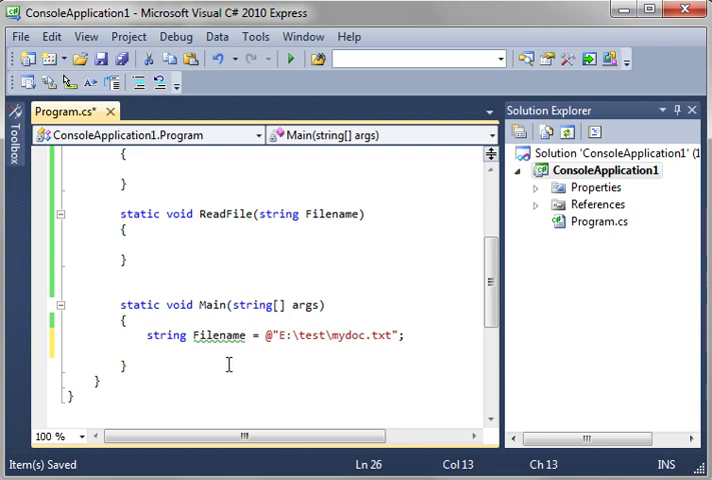
Call WriteFile(Filename) from Main and place the caret in WriteFile's body.
text(WriteFile()
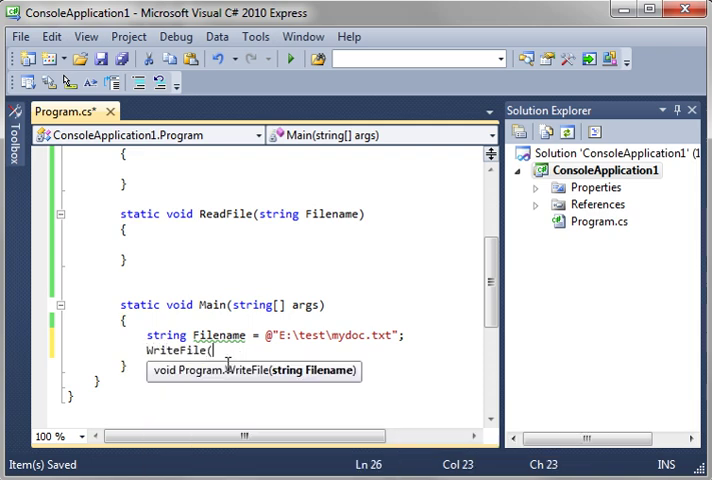
text(Filename);)
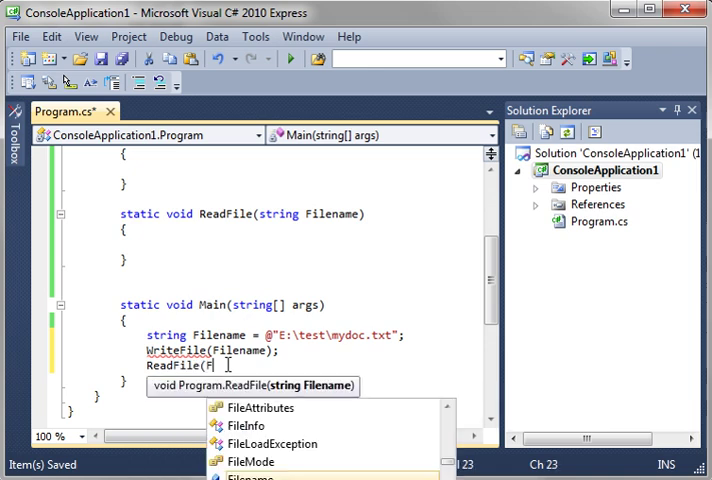
text(ilena)
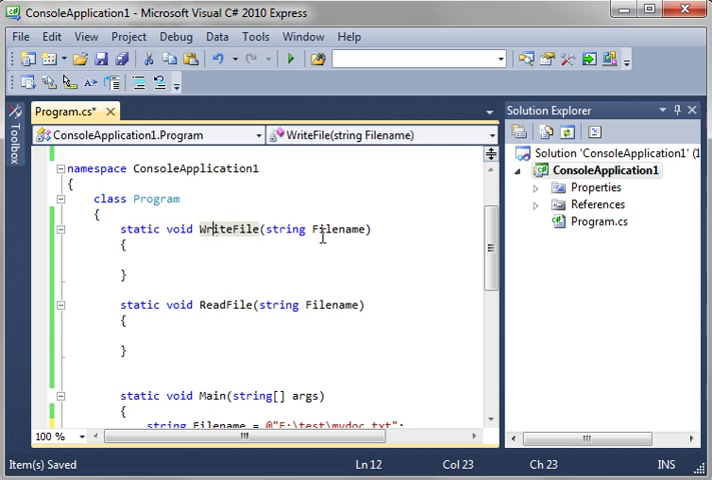
click(172, 264)
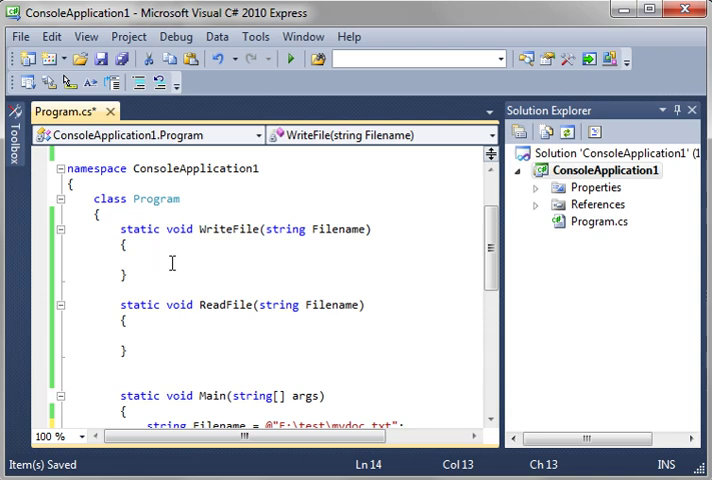
Write File.WriteAllText(Filename, "Hello World"); as WriteFile's body.
text(File.)
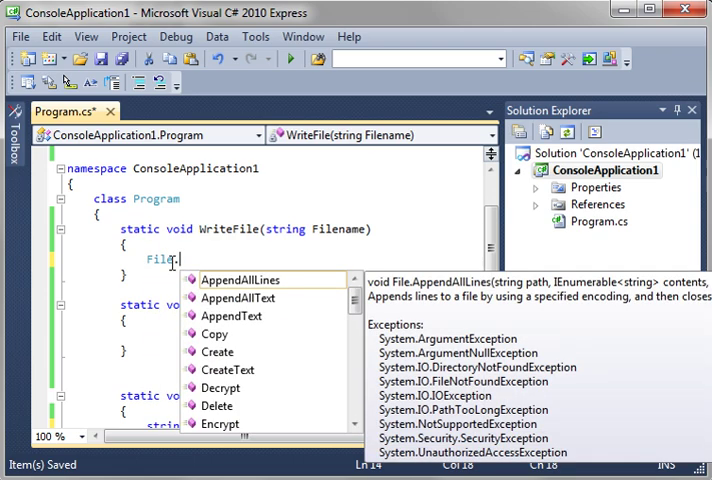
text(WriteAllText)
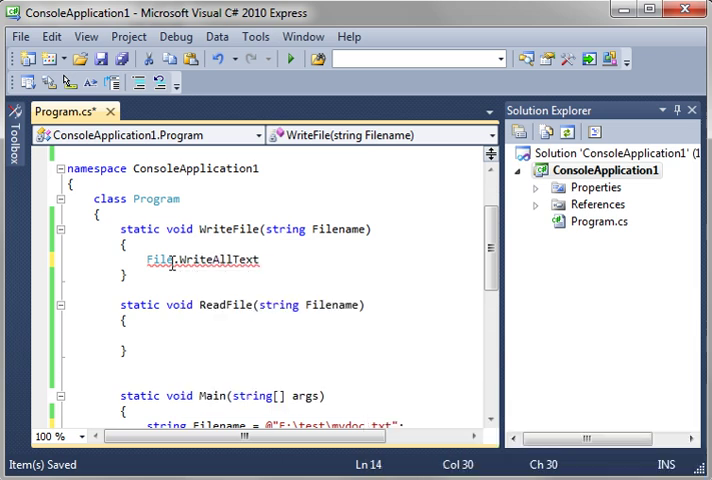
text(()
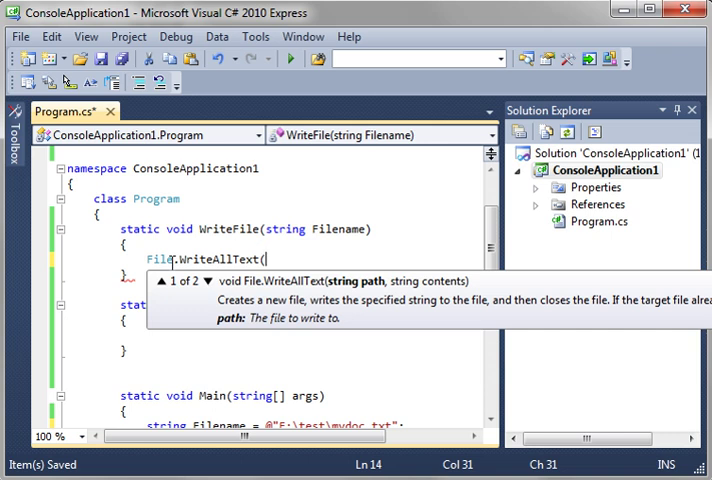
text(Filename)
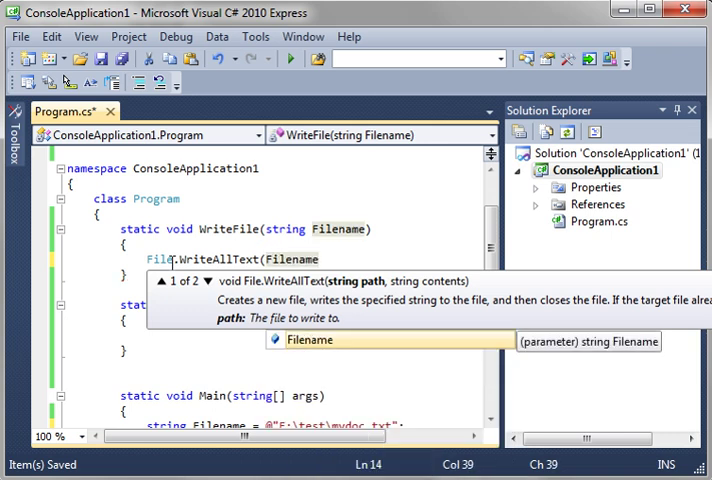
text(,"")
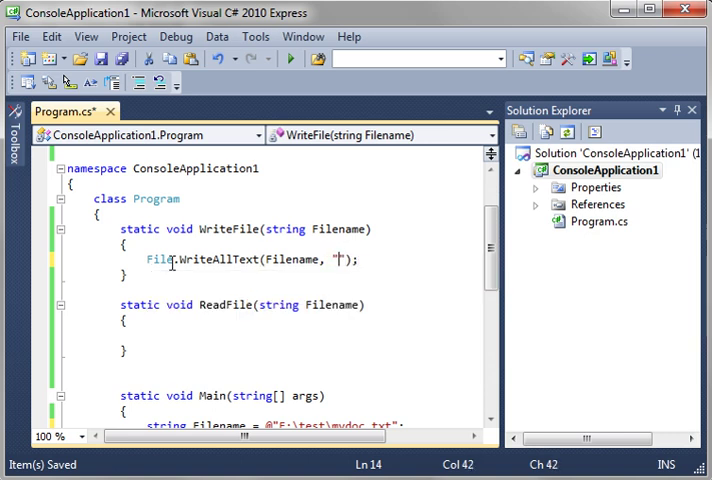
text(Hello World)
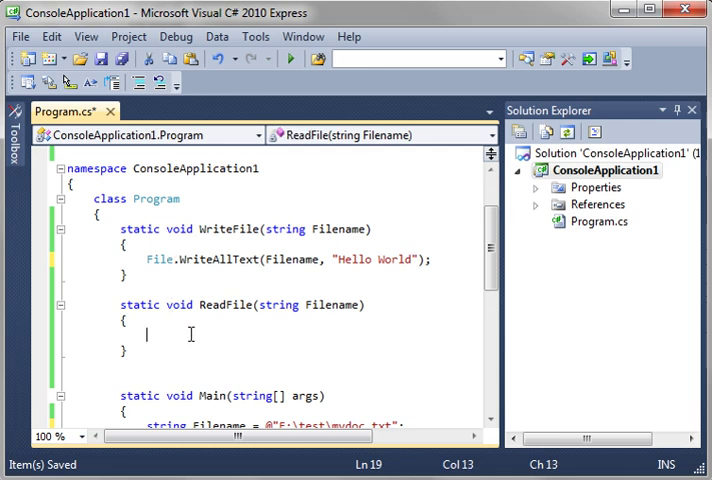
Write Console.WriteLine(File.ReadAllText(Filename)) as ReadFile's body using IntelliSense.
text(File.read)
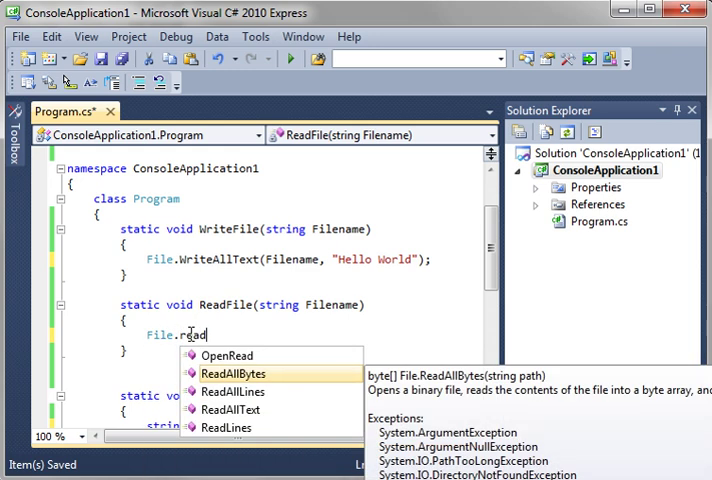
click(232, 410)
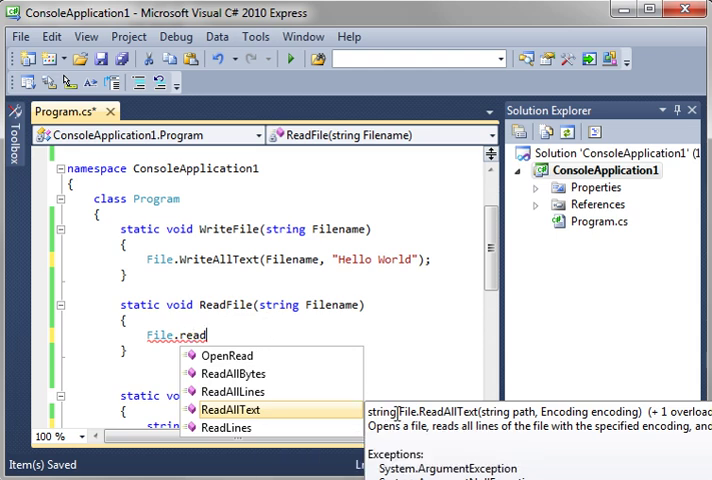
mouse_move(232, 392)
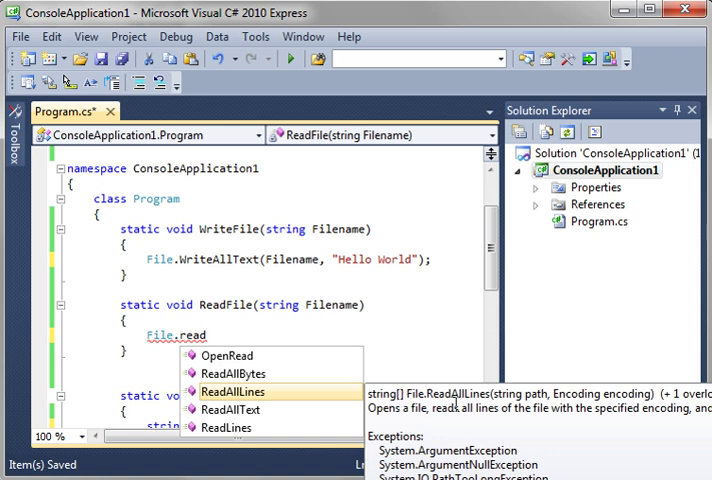
mouse_move(266, 412)
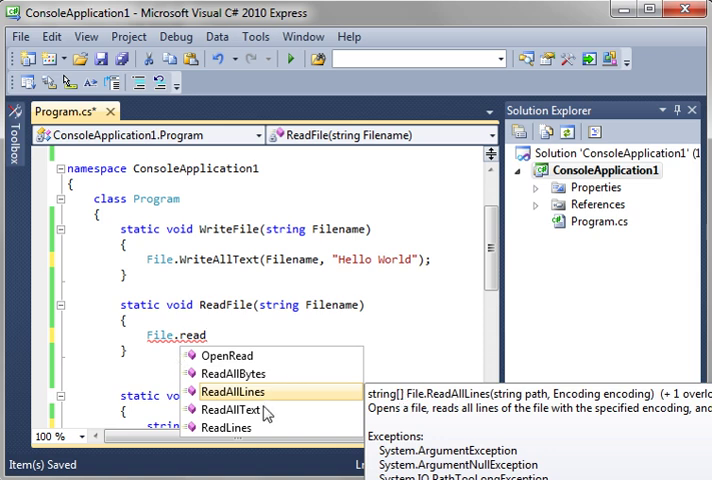
mouse_move(258, 414)
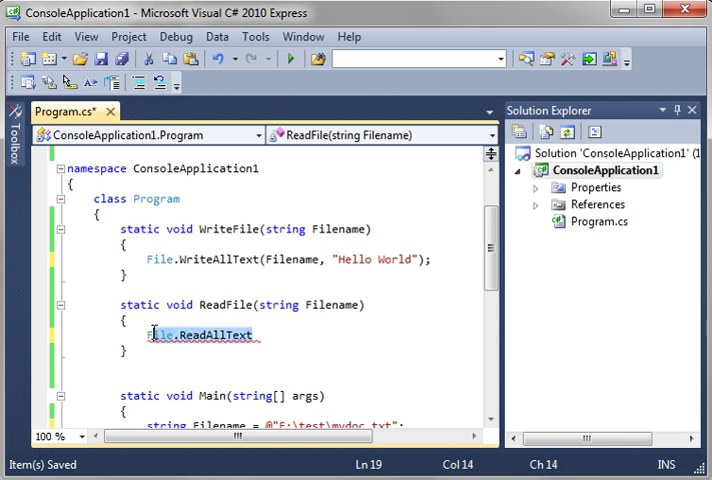
text(Console.WriteLine()
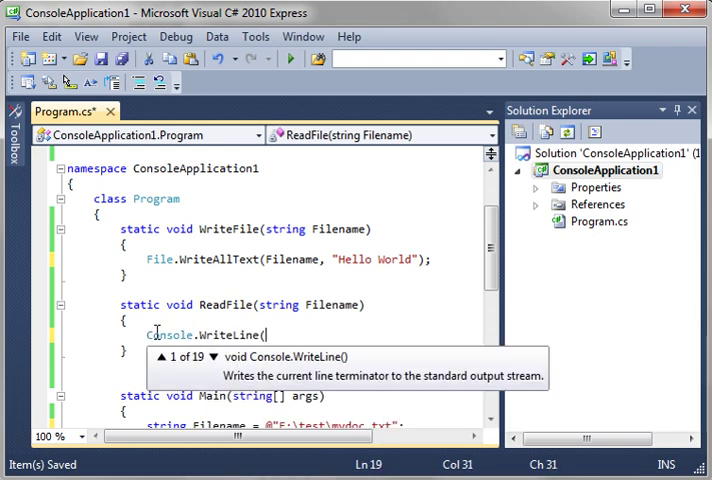
text(File.ReadAllText)
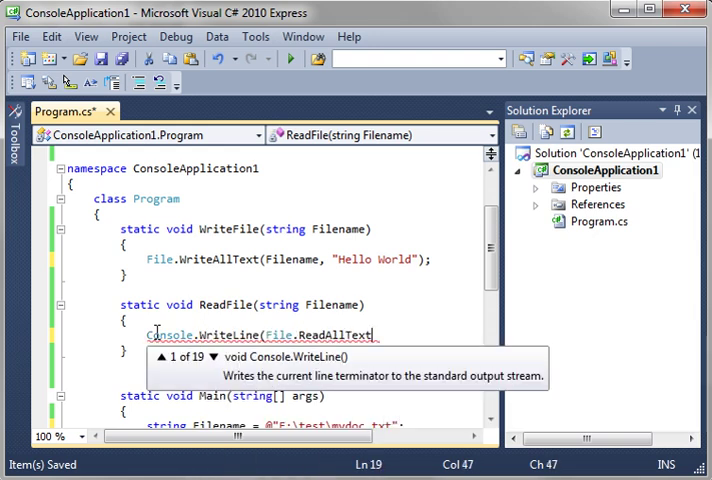
text(()
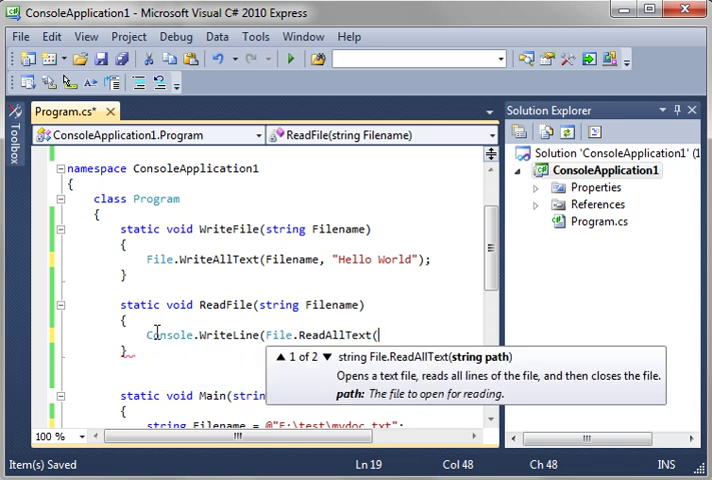
text(File)
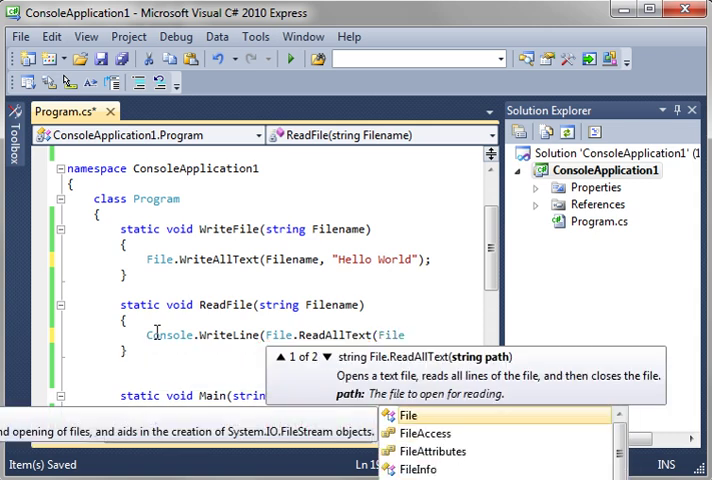
text(Filename);)
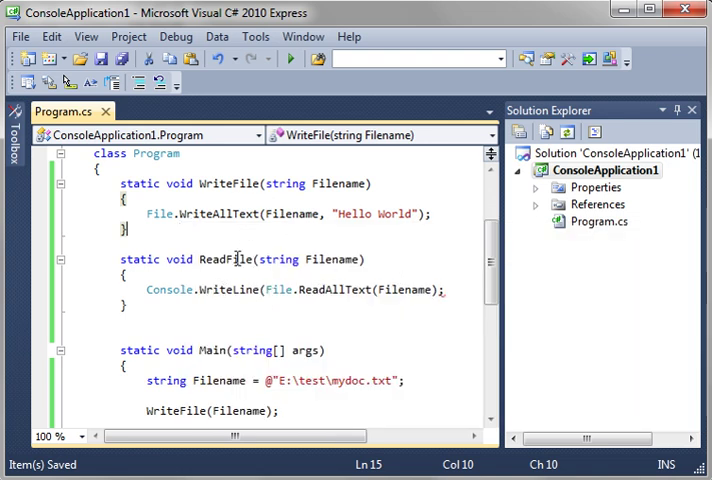
mouse_move(284, 60)
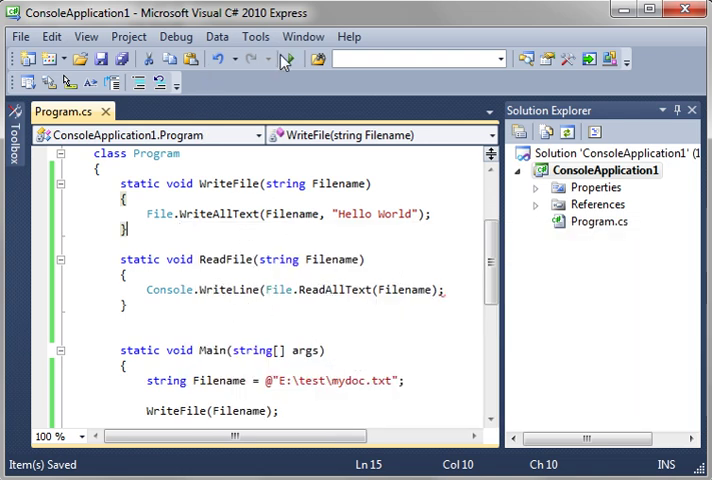
Attempt a run, decline the old build, and add ReadFile's missing closing parenthesis.
click(290, 58)
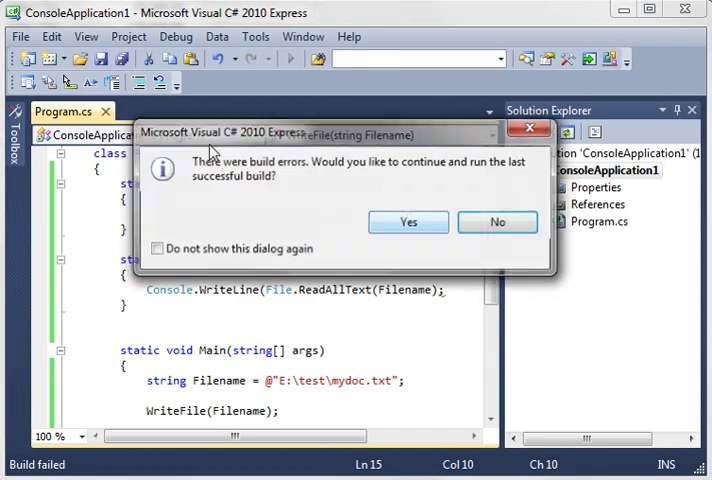
click(496, 222)
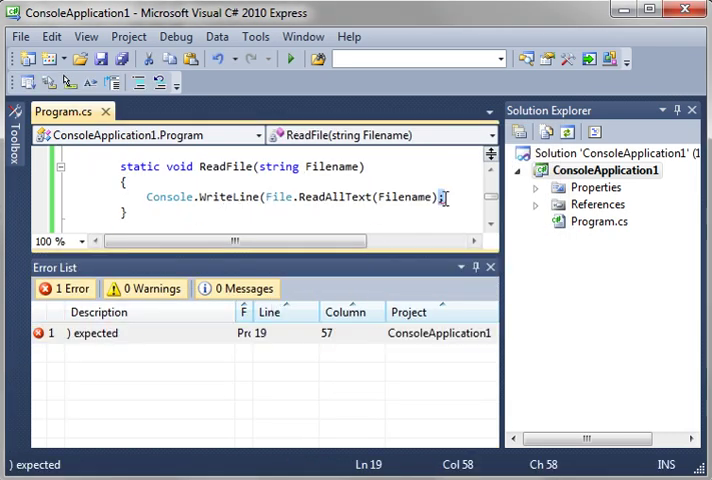
text())
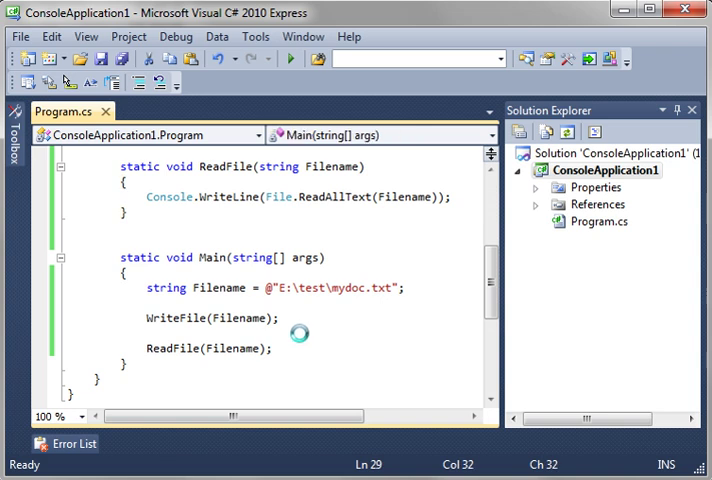
Add Console.Read(); at the end of Main and run the program to print "Hello World".
text(Console.Read)
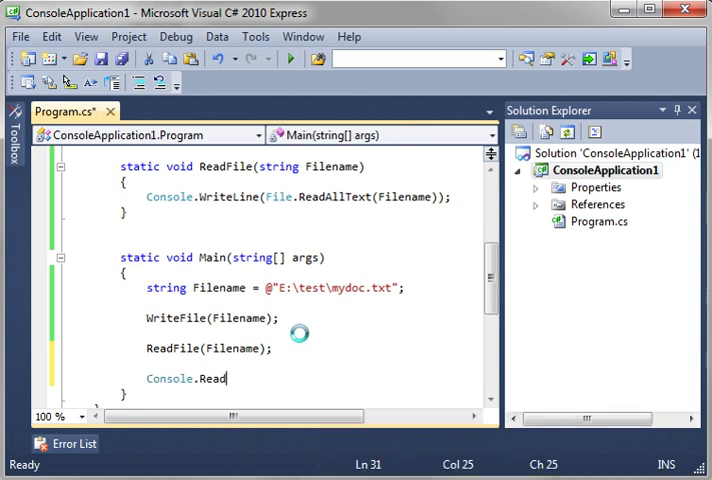
text(();)
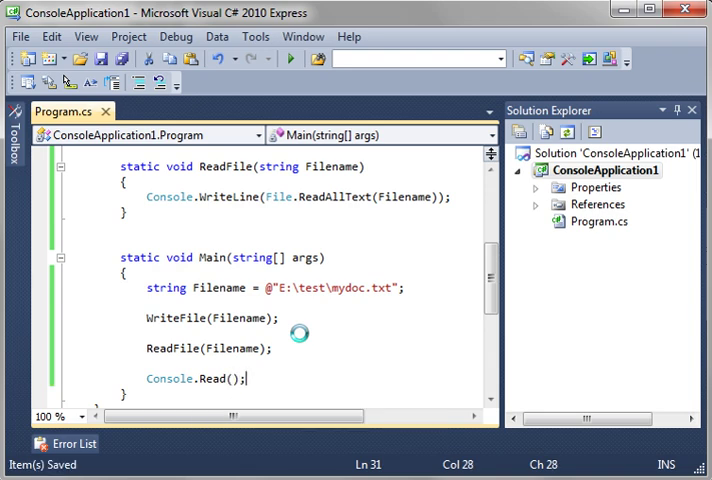
click(288, 58)
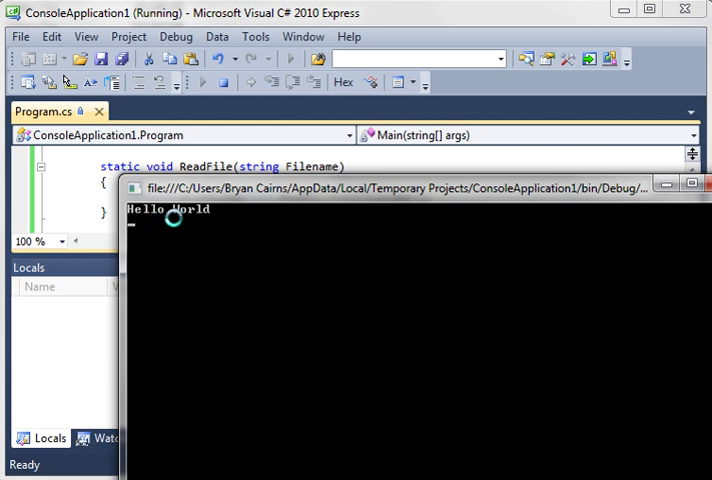
mouse_move(274, 250)
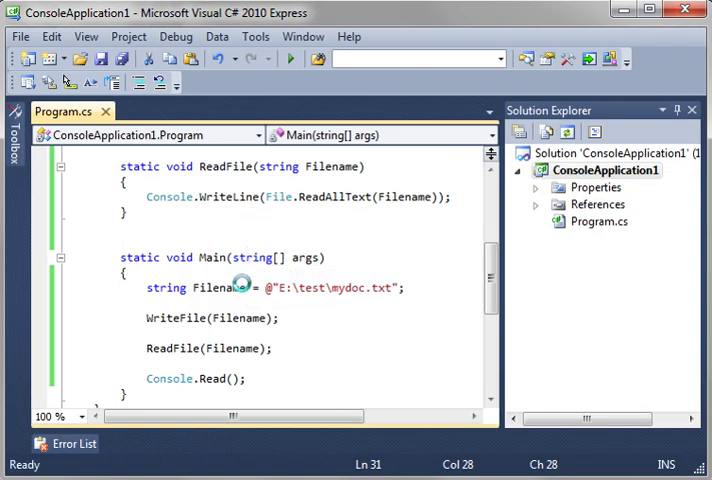
scroll(up, 3)
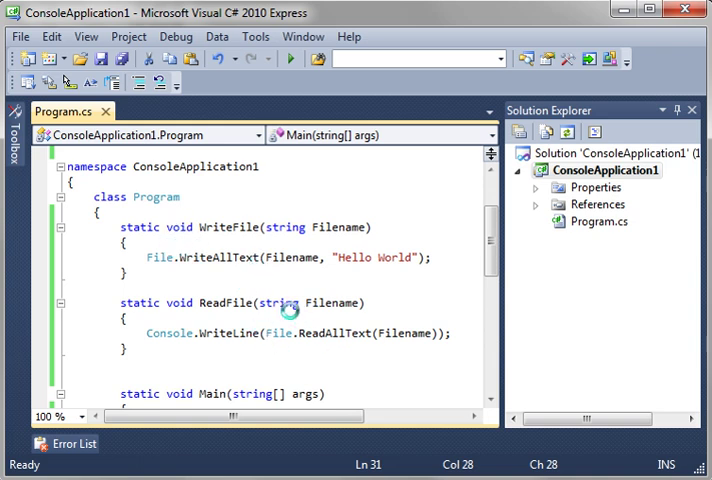
mouse_move(290, 302)
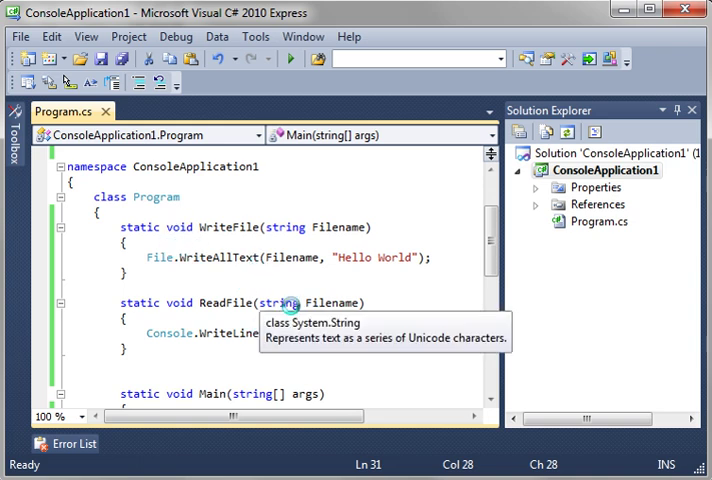